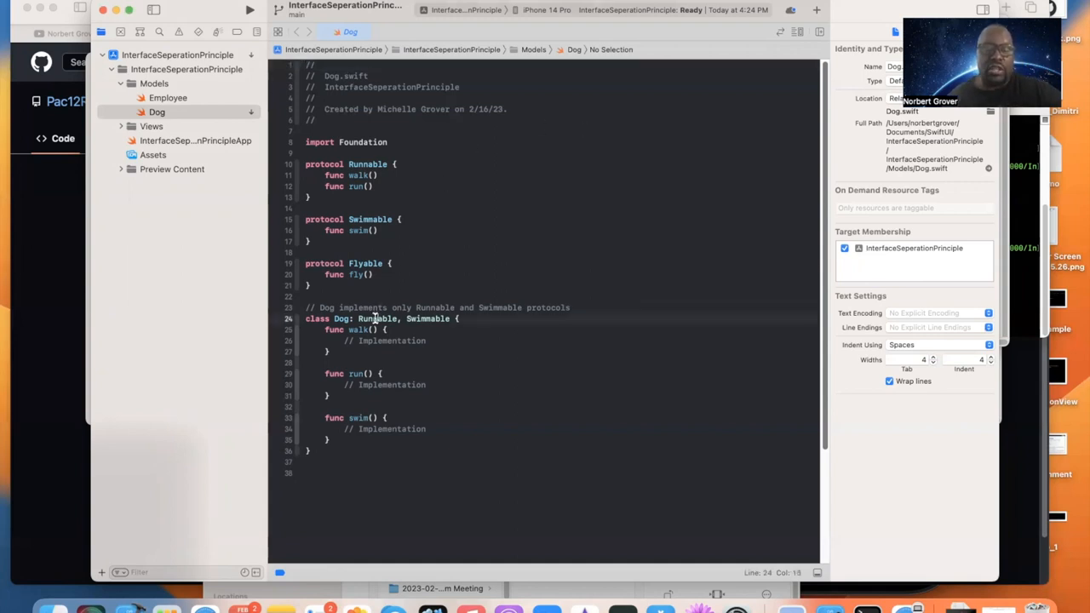
- Open Employee.swift from the Models group, showing its three protocols and the Employee class
{"action": "left_click", "coordinate": [366, 262]}
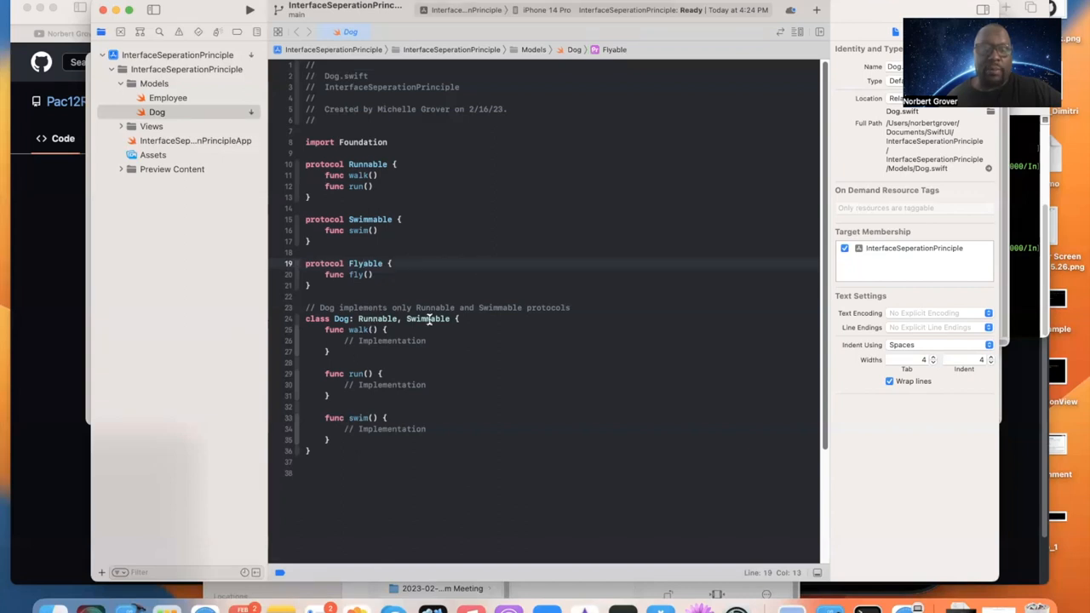
{"action": "mouse_move", "coordinate": [337, 341]}
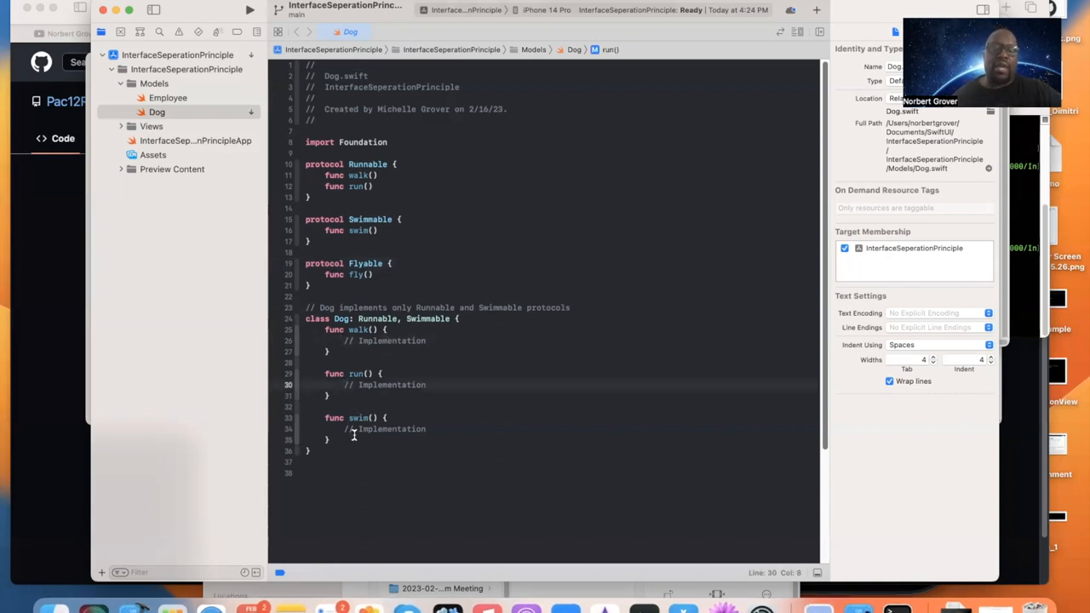
{"action": "left_click", "coordinate": [349, 429]}
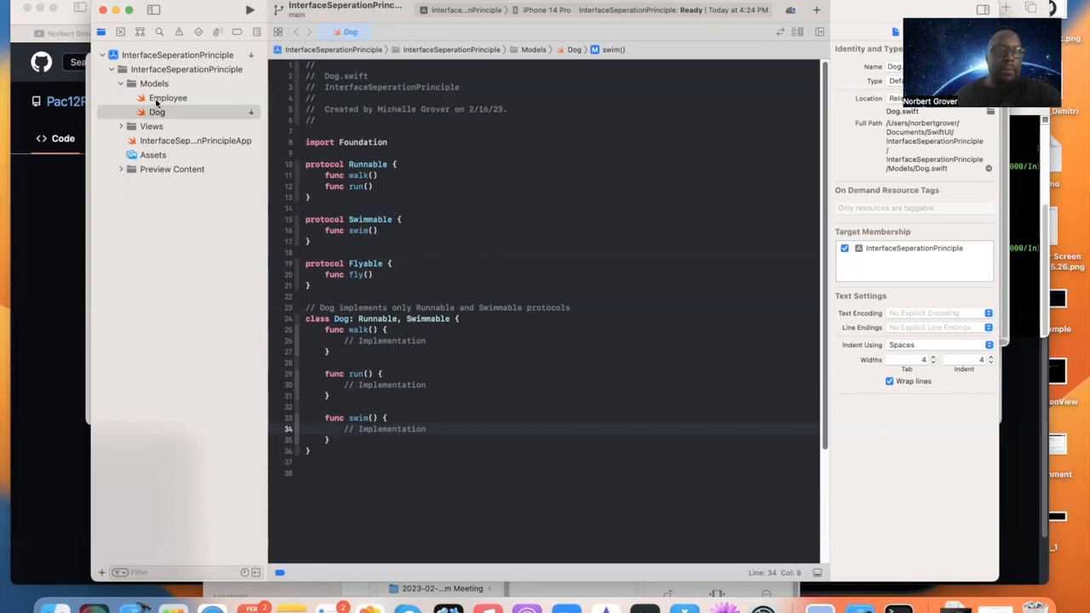
{"action": "left_click", "coordinate": [167, 97]}
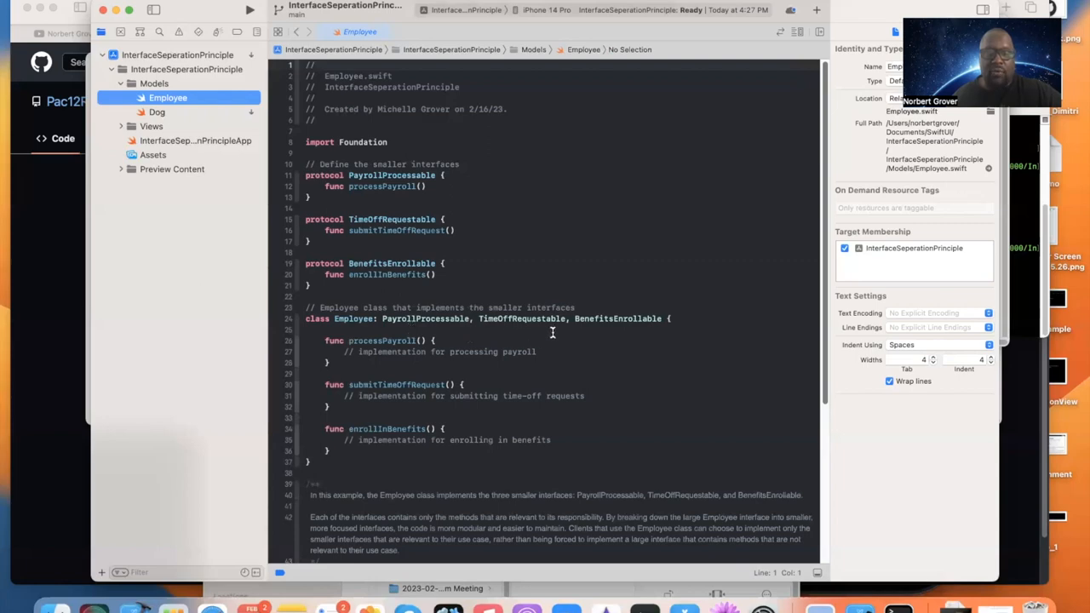
{"action": "mouse_move", "coordinate": [618, 330]}
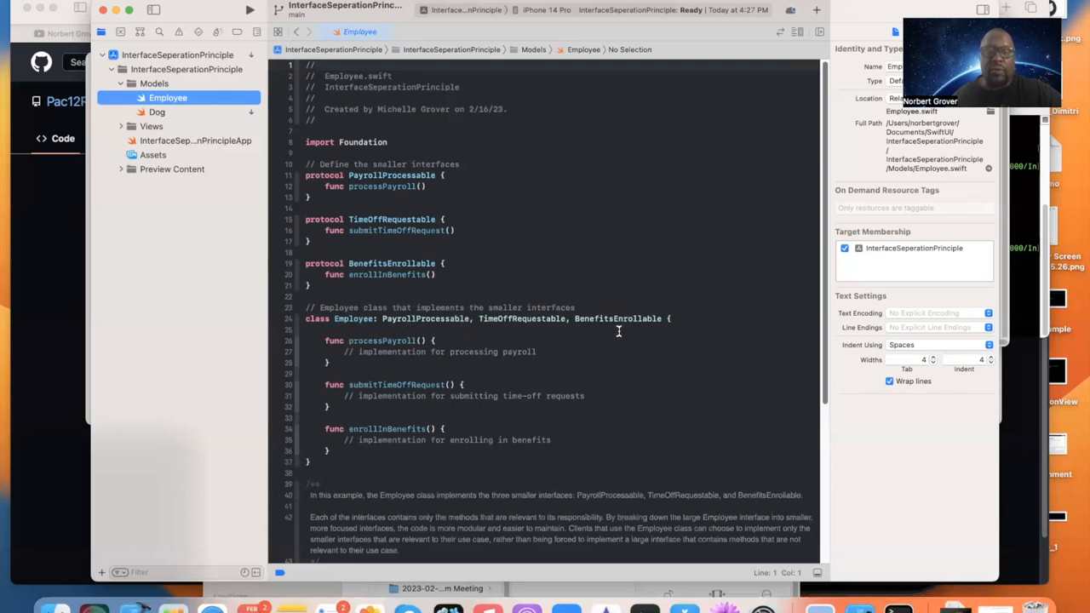
{"action": "mouse_move", "coordinate": [341, 356]}
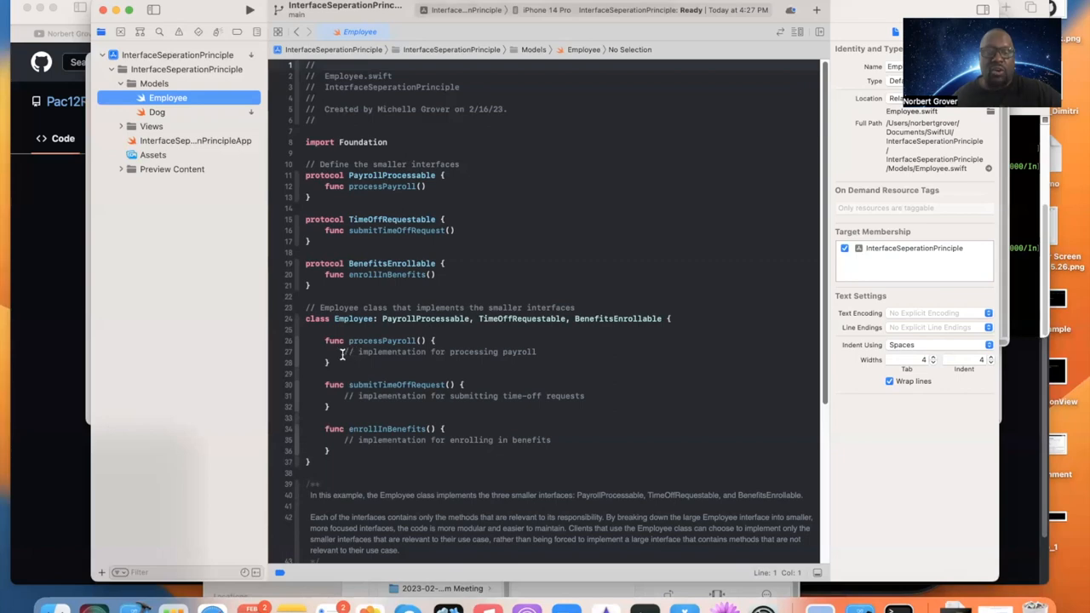
{"action": "left_click", "coordinate": [348, 351]}
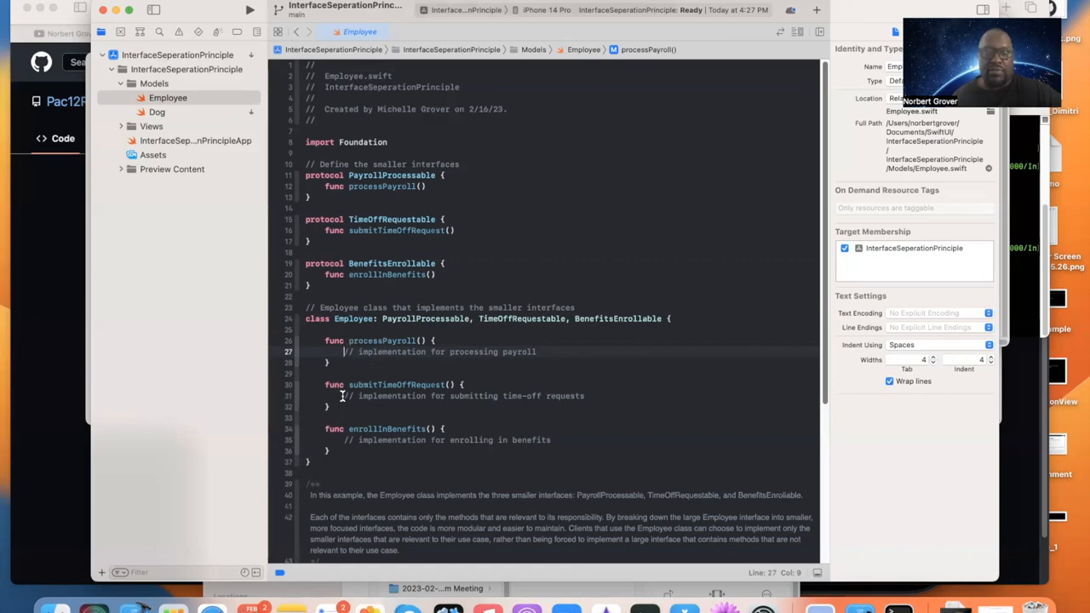
{"action": "mouse_move", "coordinate": [560, 395]}
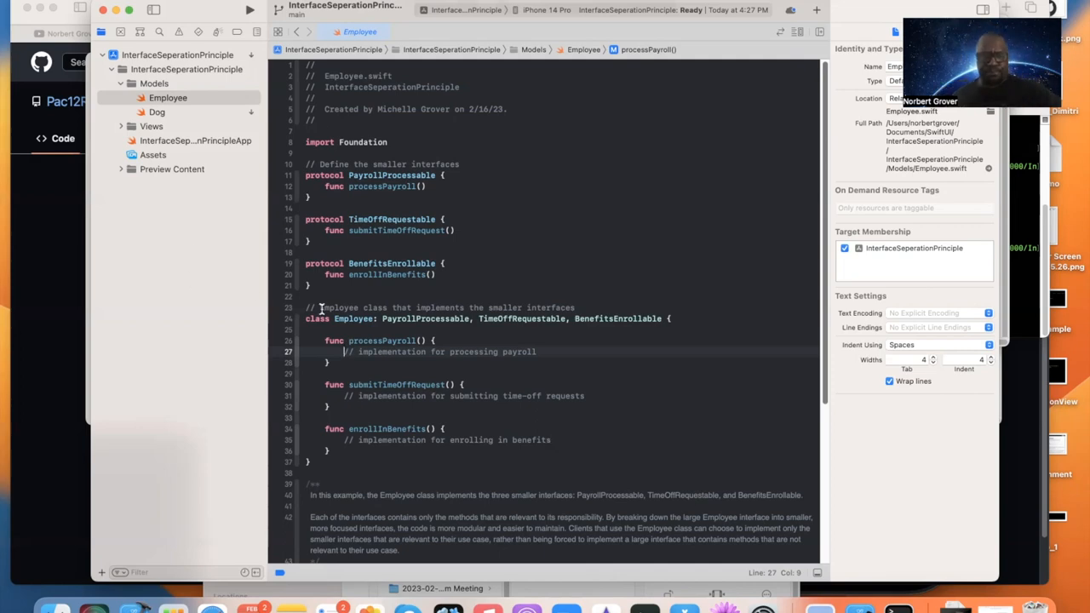
- Declare a new 'protocol Discountable { }' block above the Employee class
{"action": "type", "text": "p[]"}
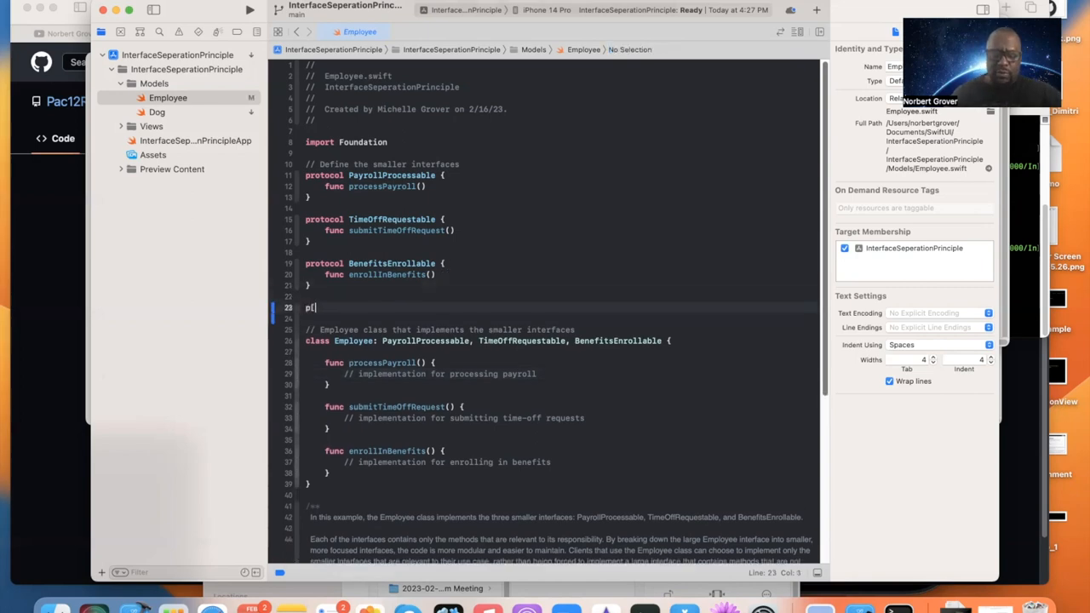
{"action": "type", "text": "rotocol"}
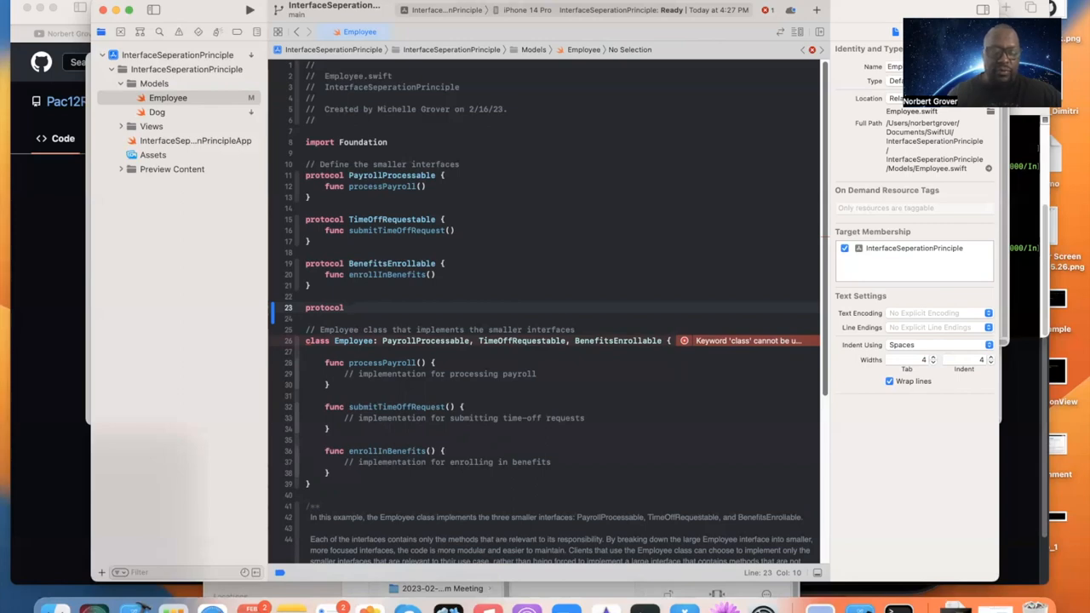
{"action": "type", "text": "D"}
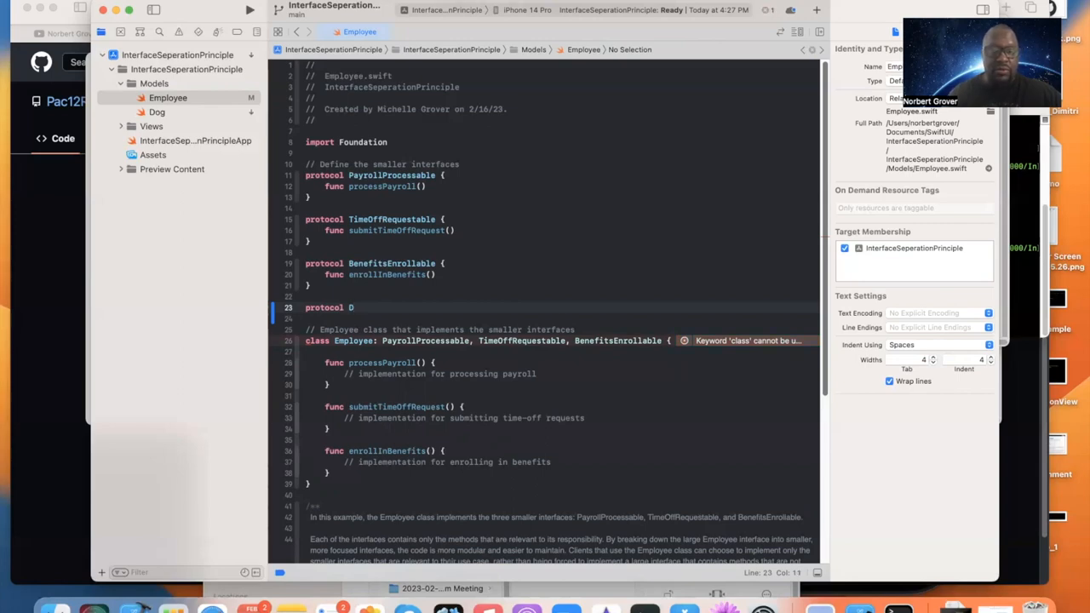
{"action": "type", "text": "iscou"}
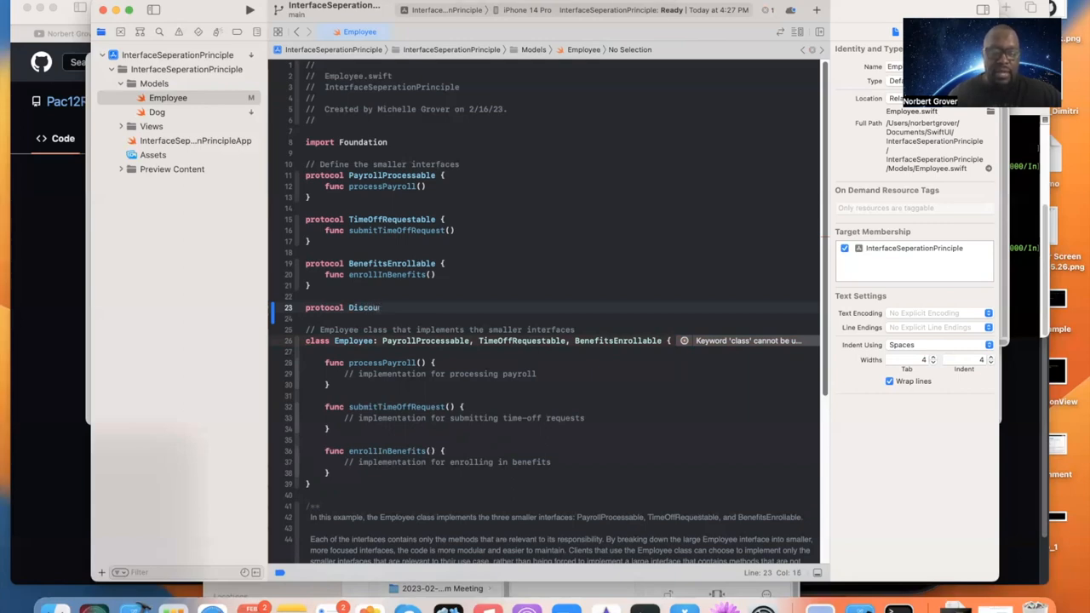
{"action": "type", "text": "ta"}
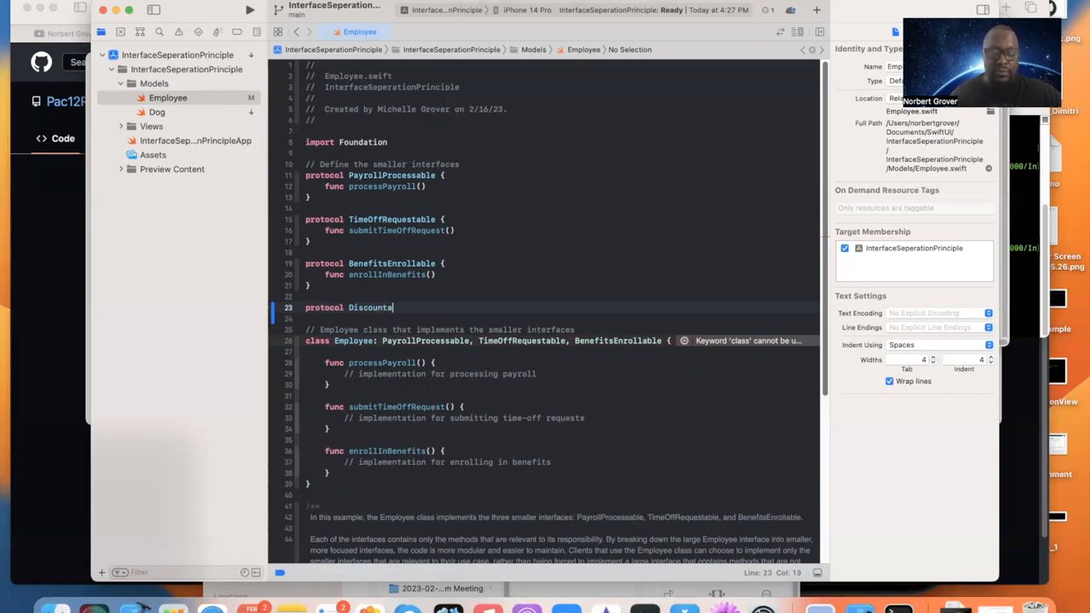
{"action": "type", "text": "ble {"}
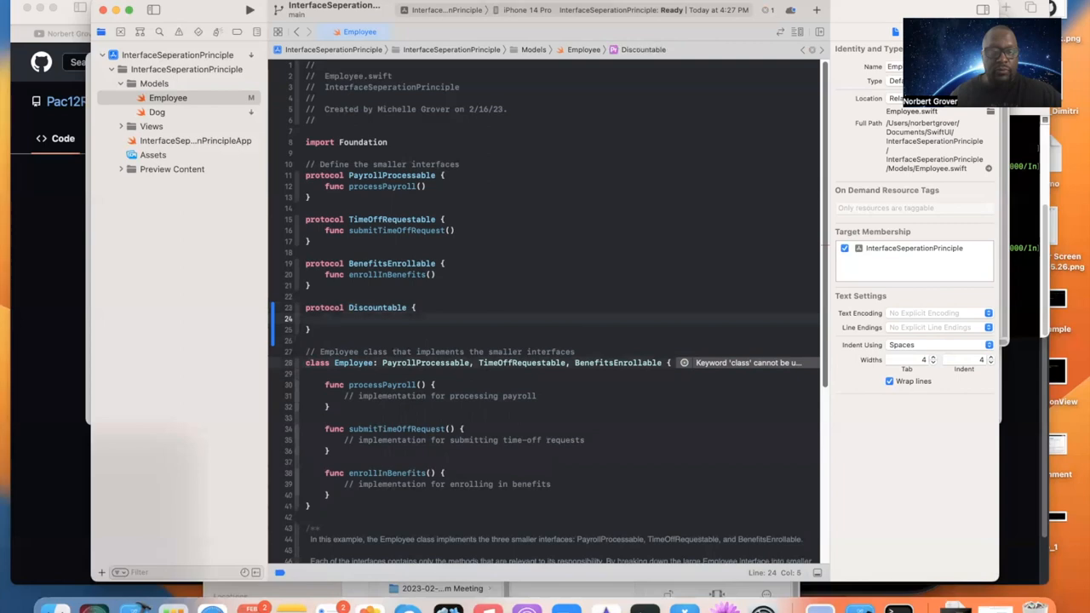
- Inside Discountable, declare 'func getCustomerDiscount() -> Float'
{"action": "type", "text": "func"}
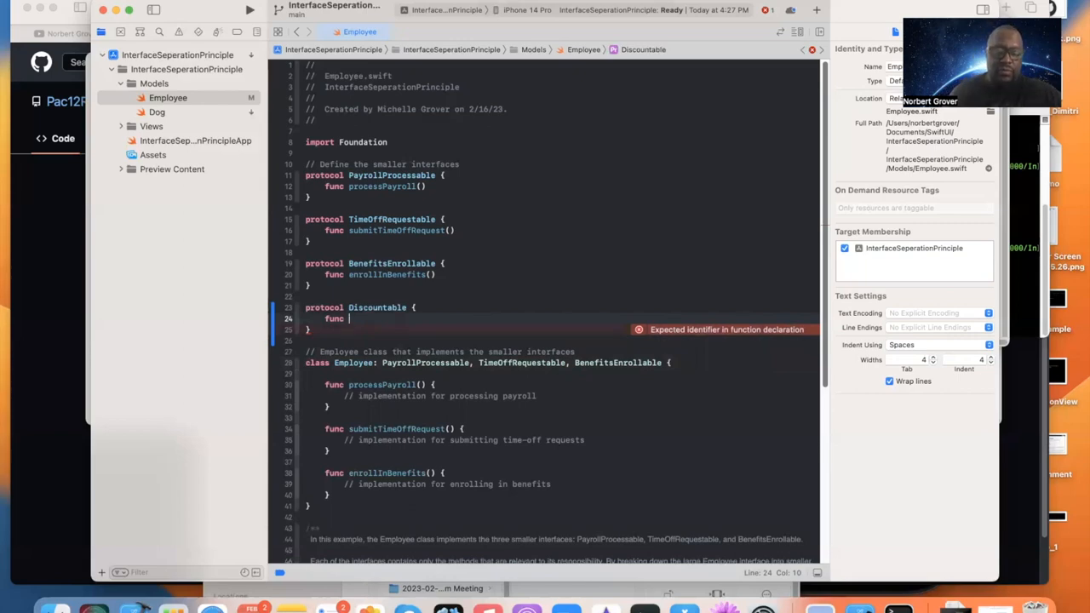
{"action": "type", "text": "get"}
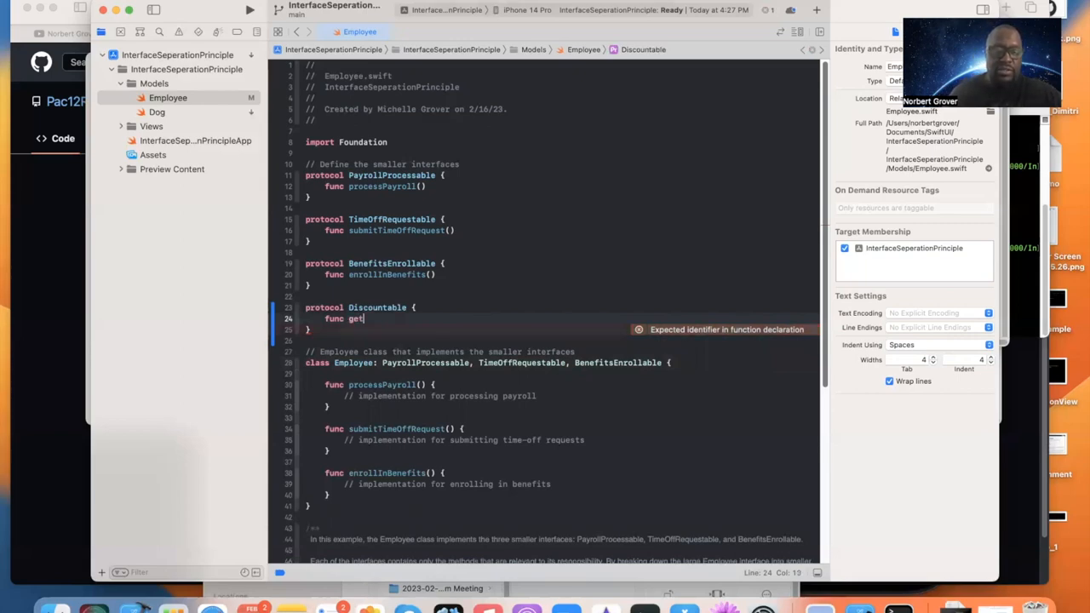
{"action": "type", "text": "Cust"}
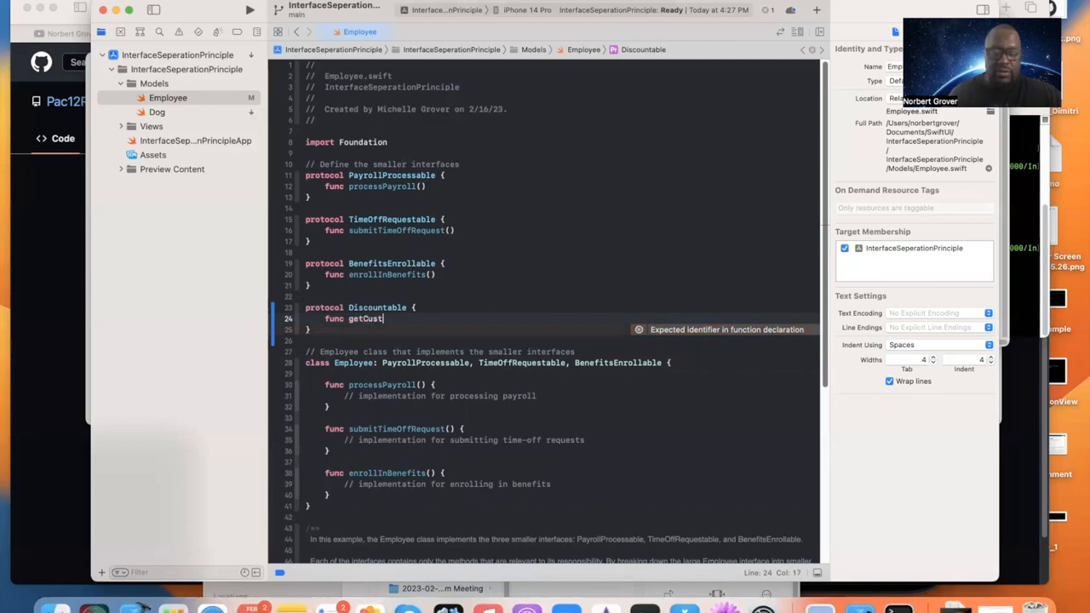
{"action": "type", "text": "omer"}
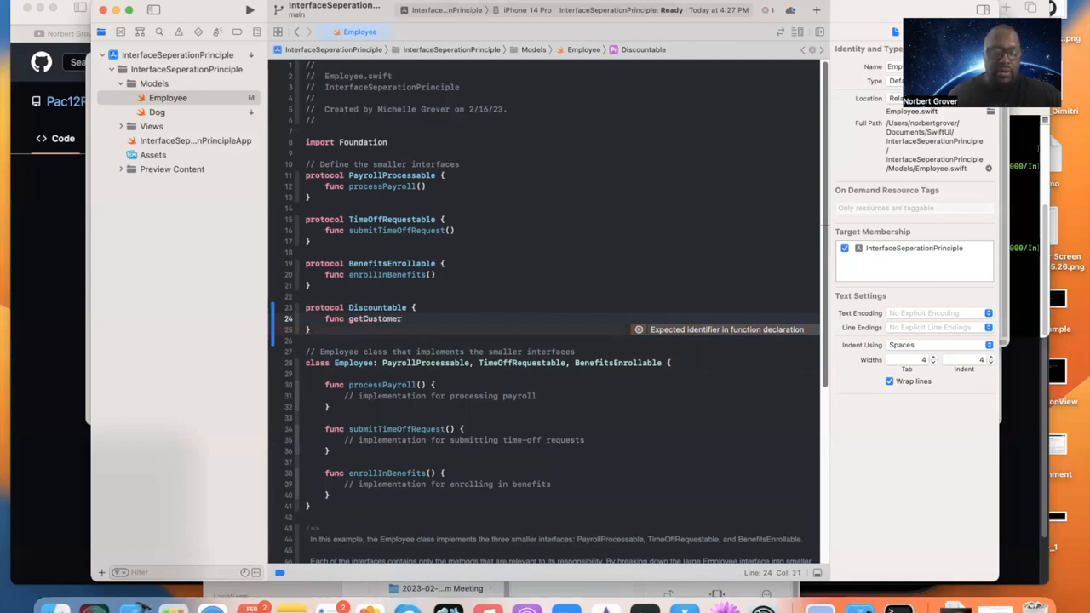
{"action": "type", "text": "Dist"}
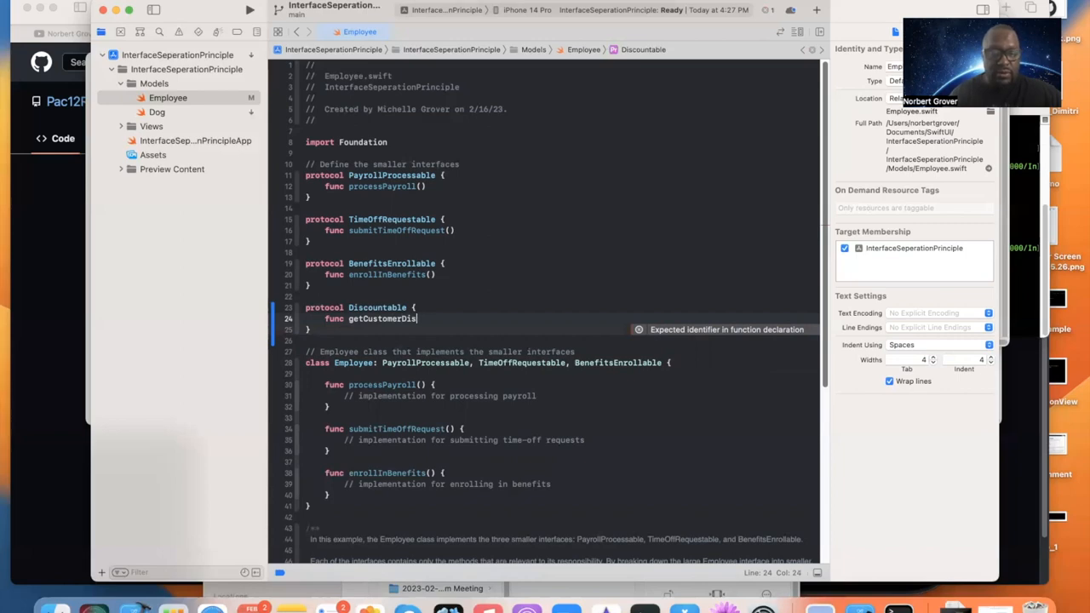
{"action": "type", "text": "count"}
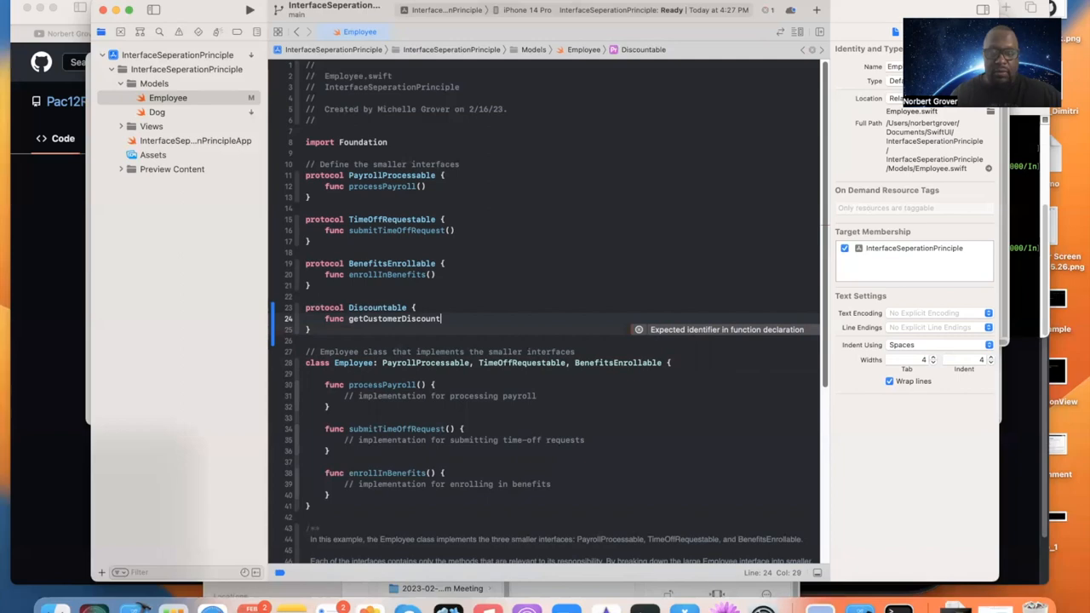
{"action": "type", "text": "()"}
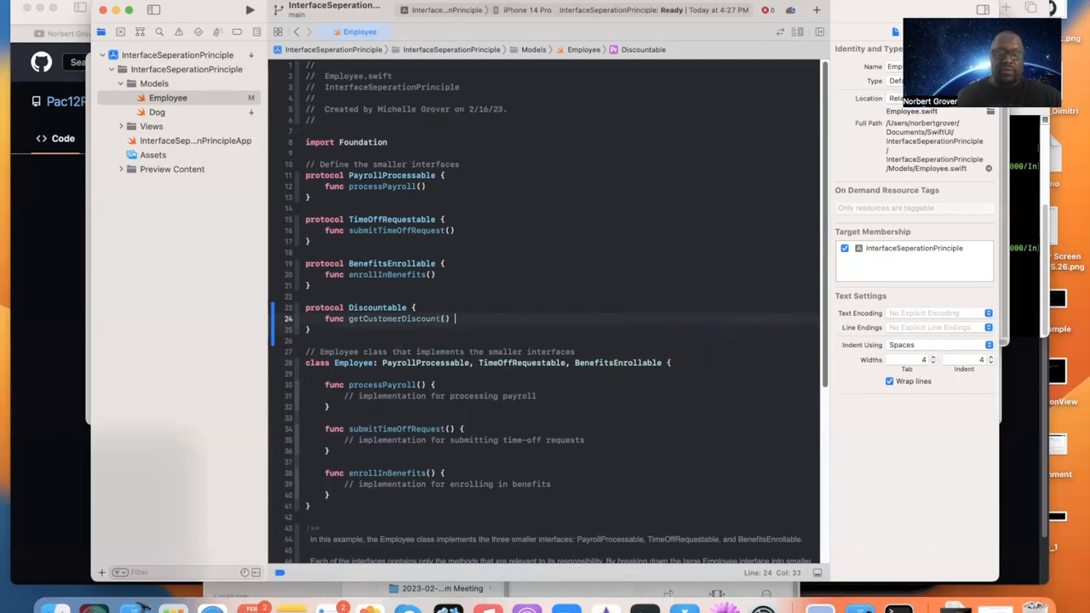
{"action": "type", "text": "->"}
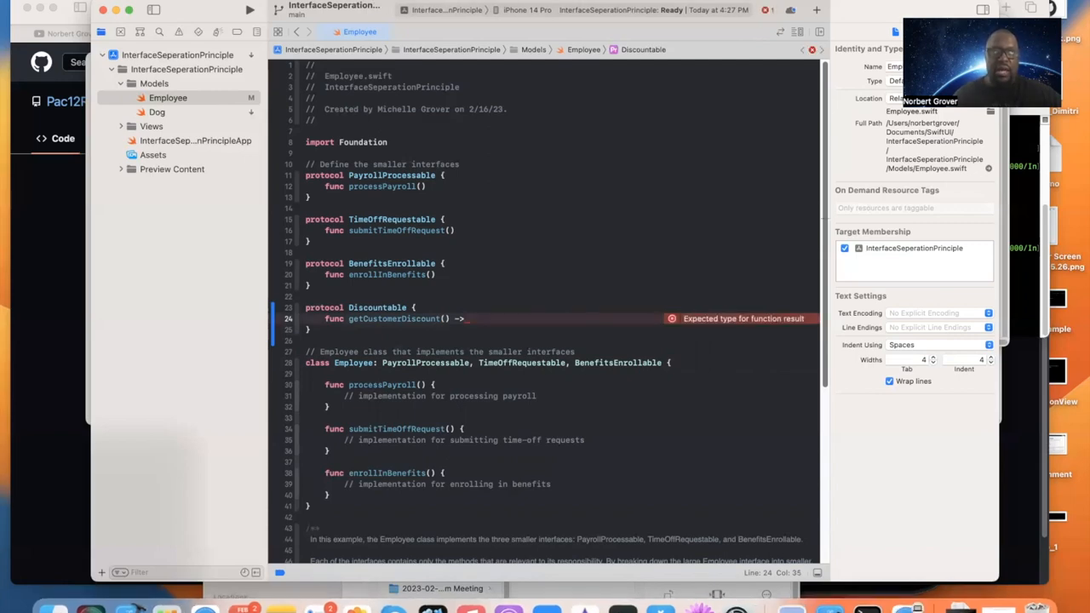
{"action": "type", "text": "F"}
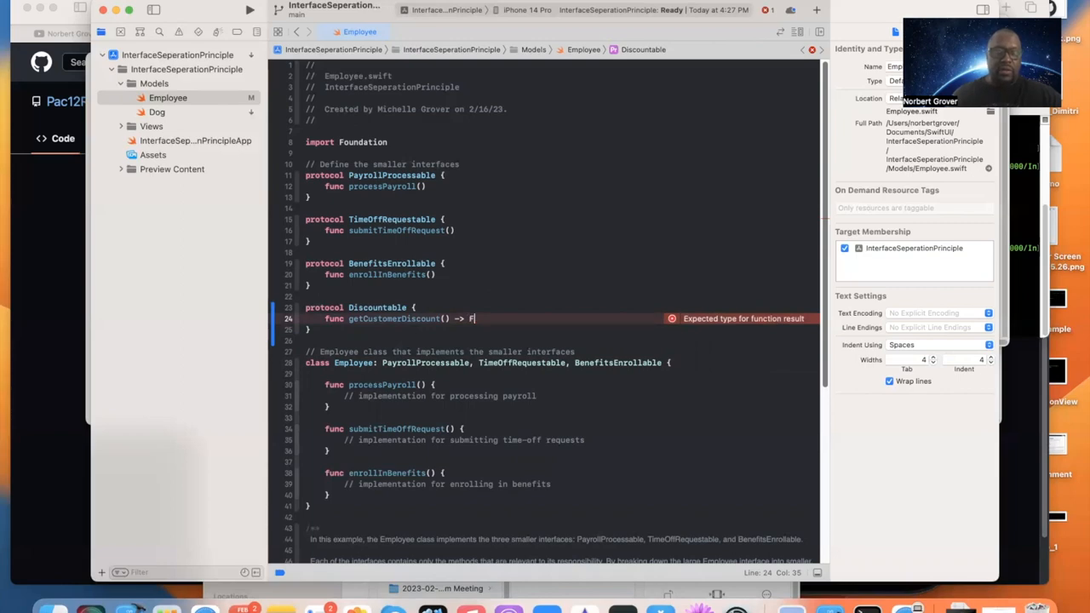
{"action": "type", "text": "loat"}
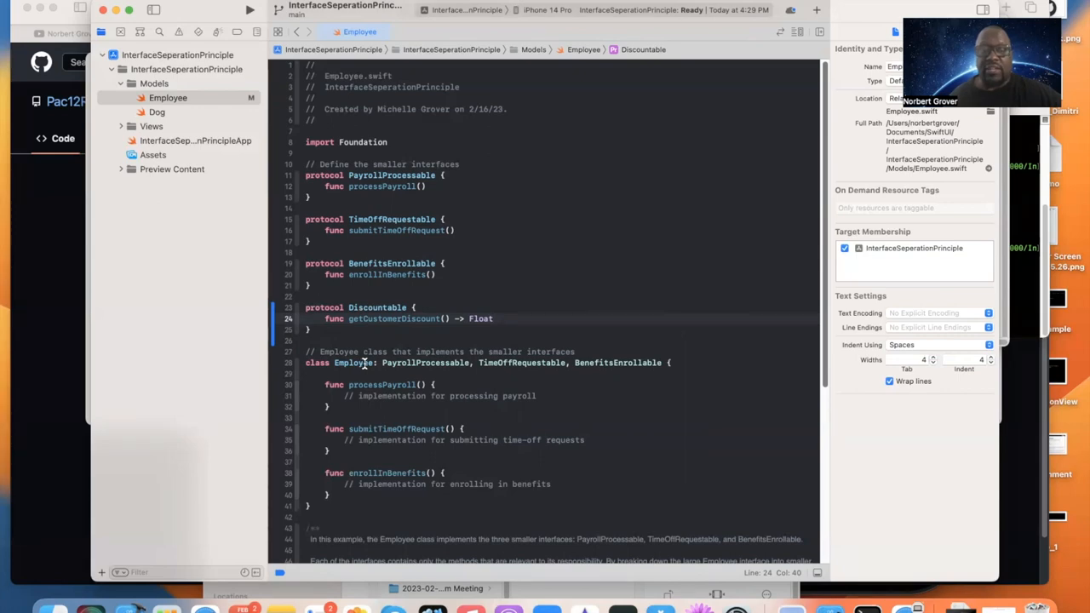
{"action": "mouse_move", "coordinate": [416, 402]}
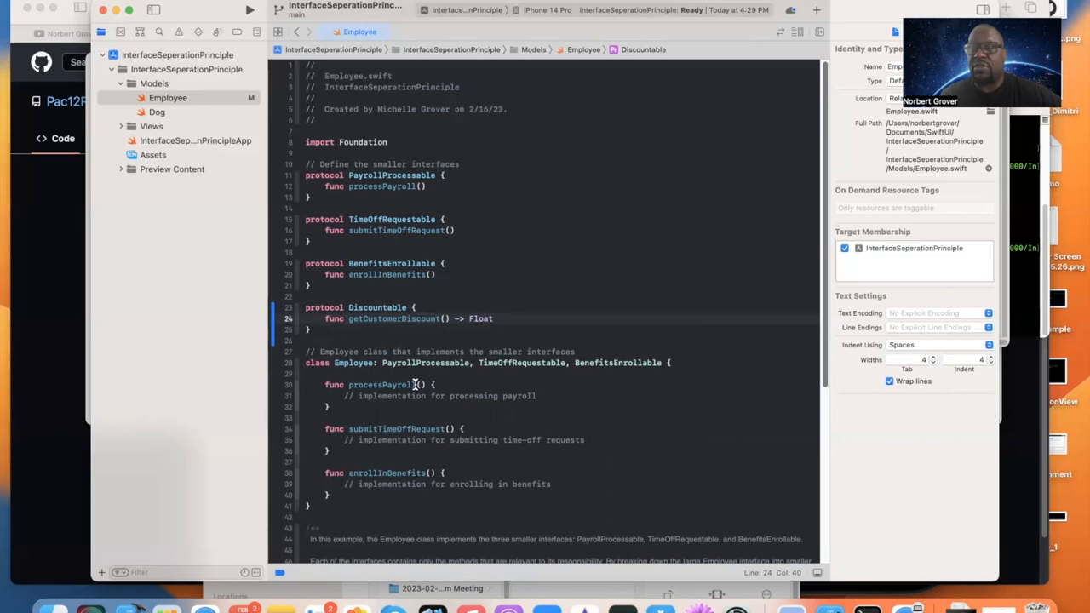
{"action": "left_click", "coordinate": [492, 319]}
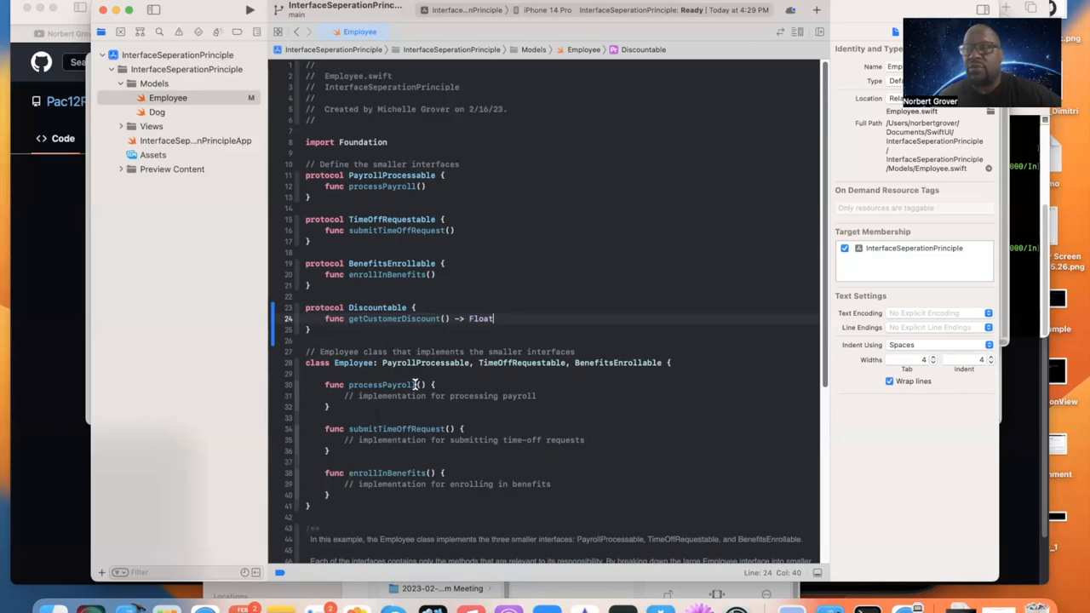